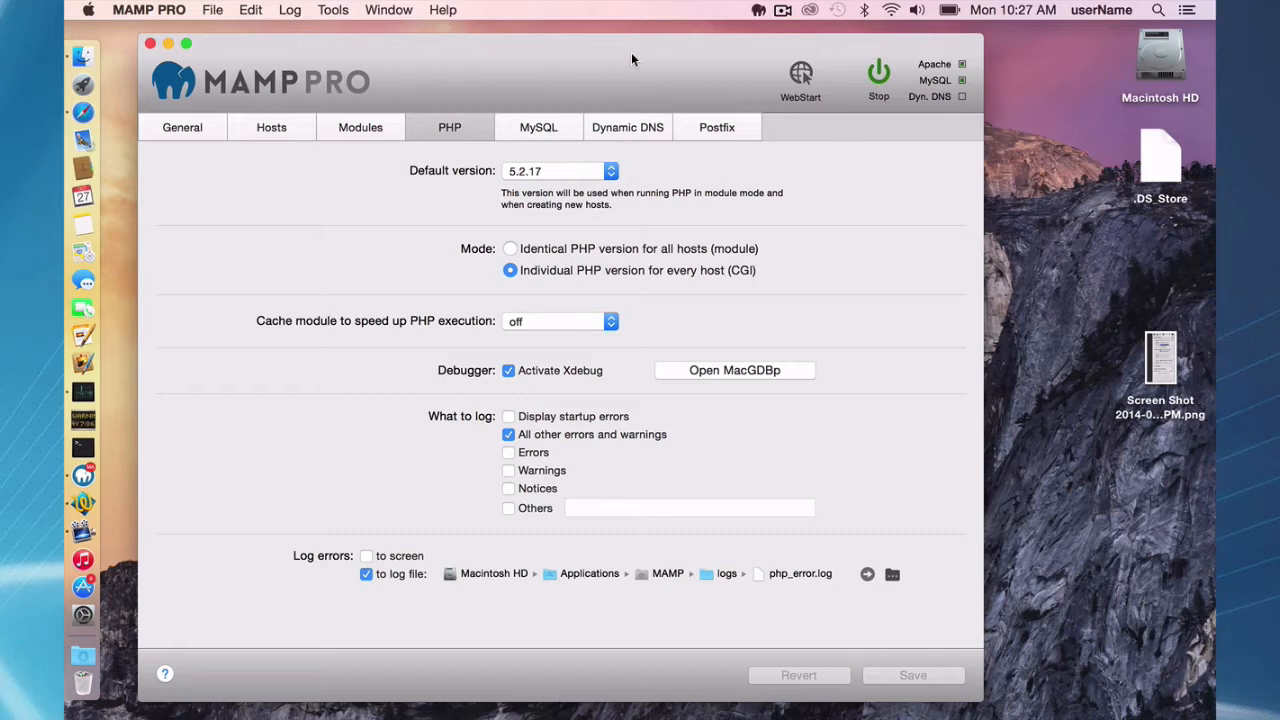
mouse_move(604, 184)
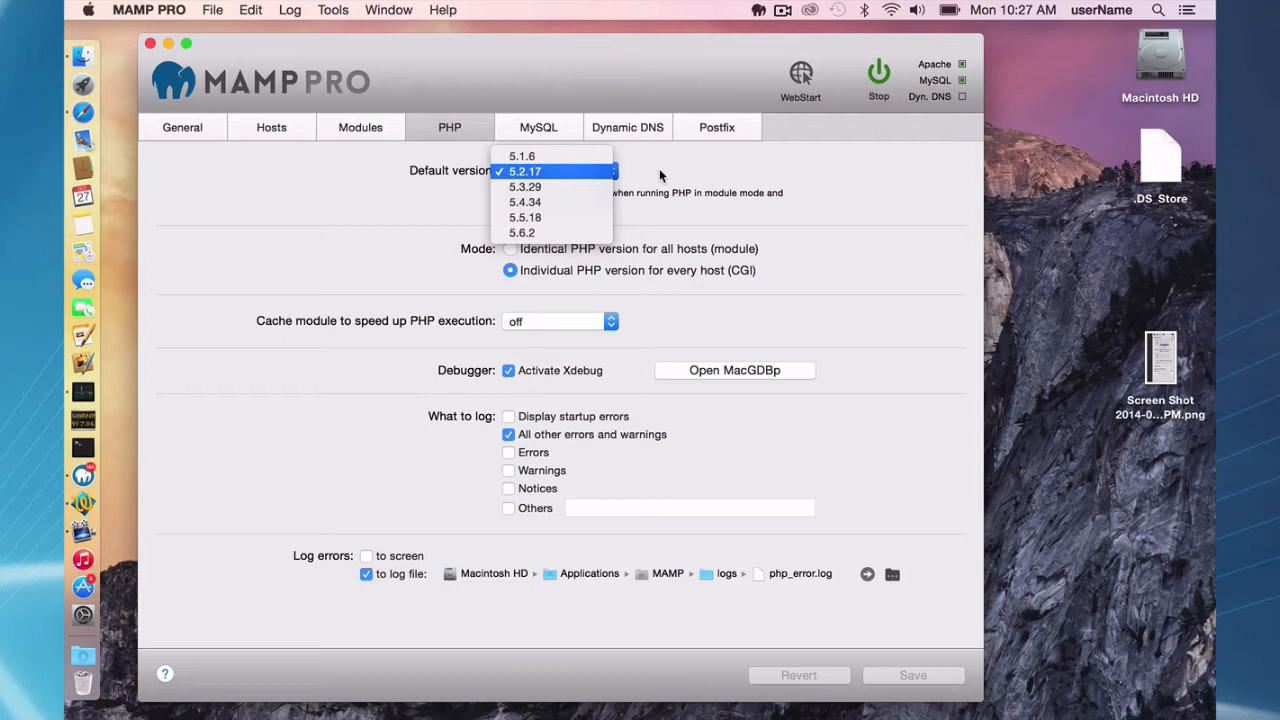
Keep default PHP 5.2.17 and go to the mamp.info Downloads page in Safari.
click(524, 172)
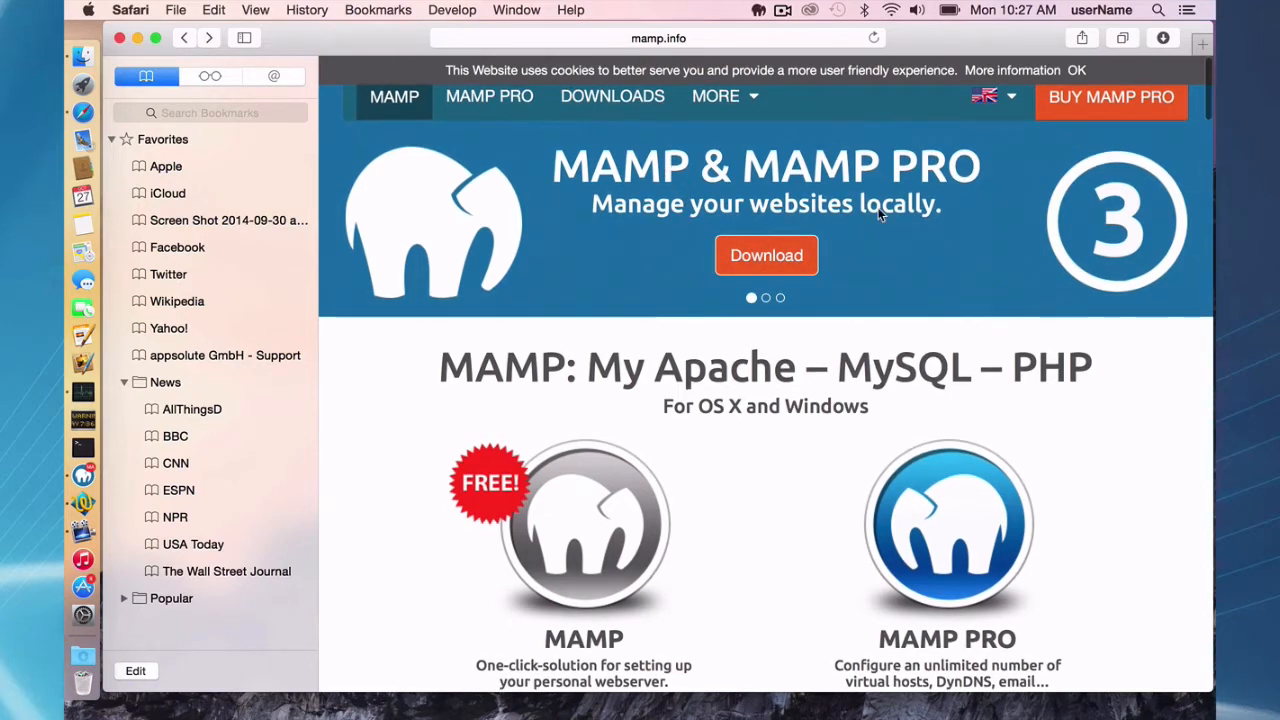
mouse_move(612, 100)
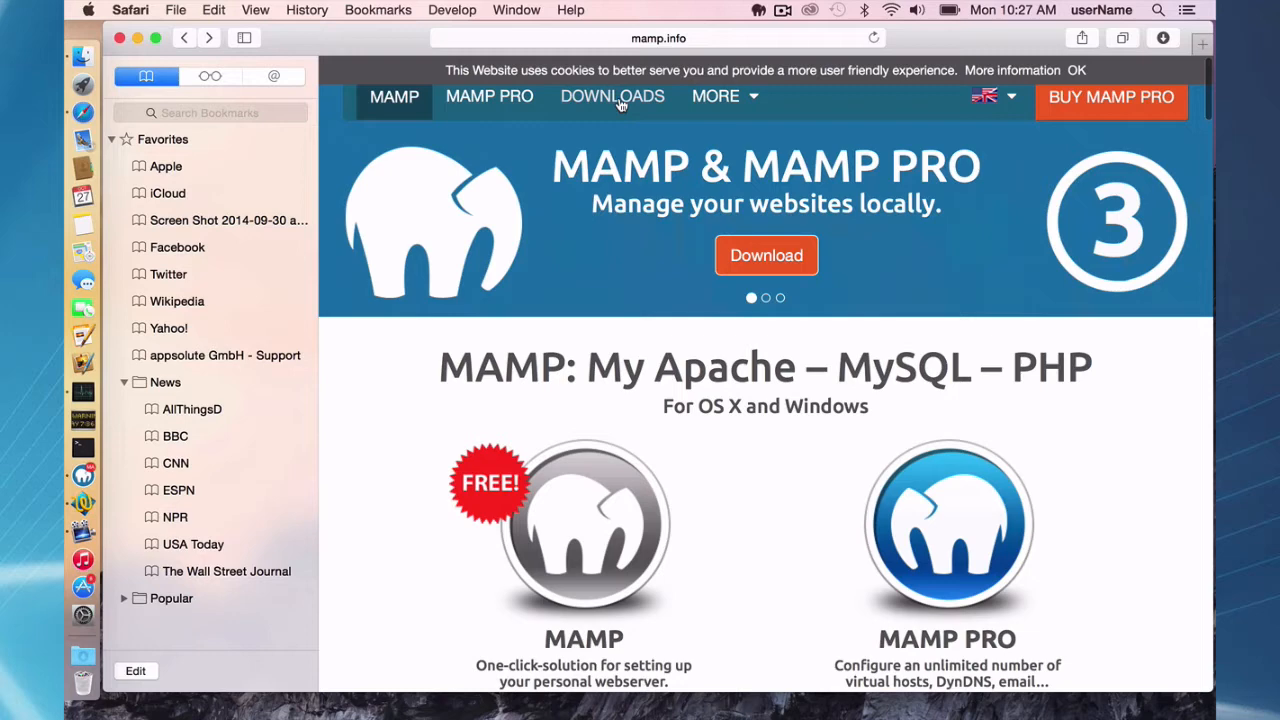
click(612, 96)
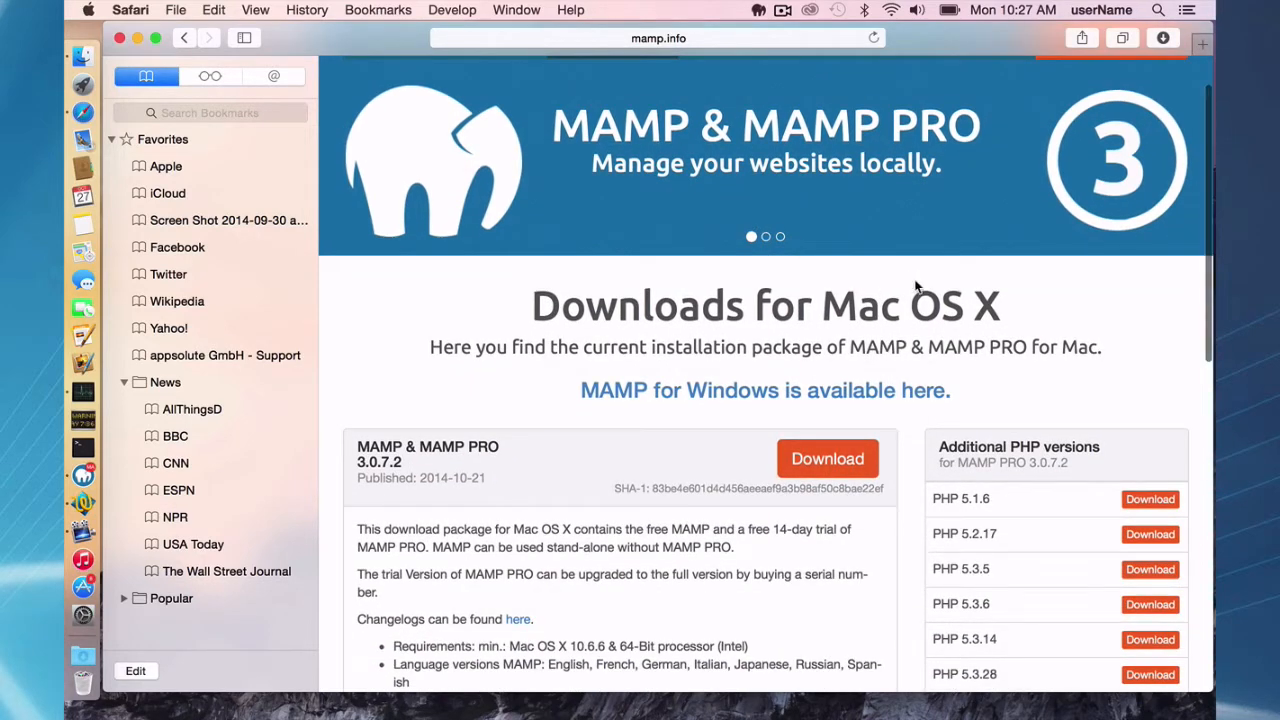
mouse_move(980, 396)
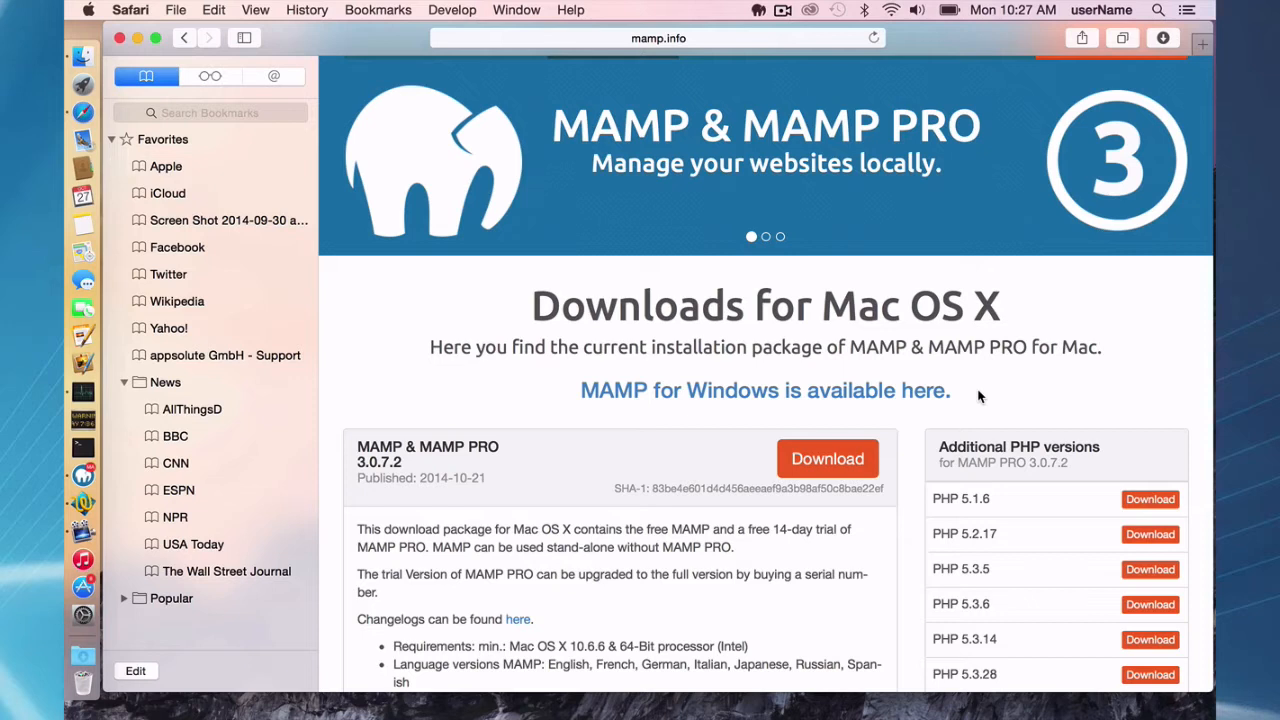
mouse_move(988, 448)
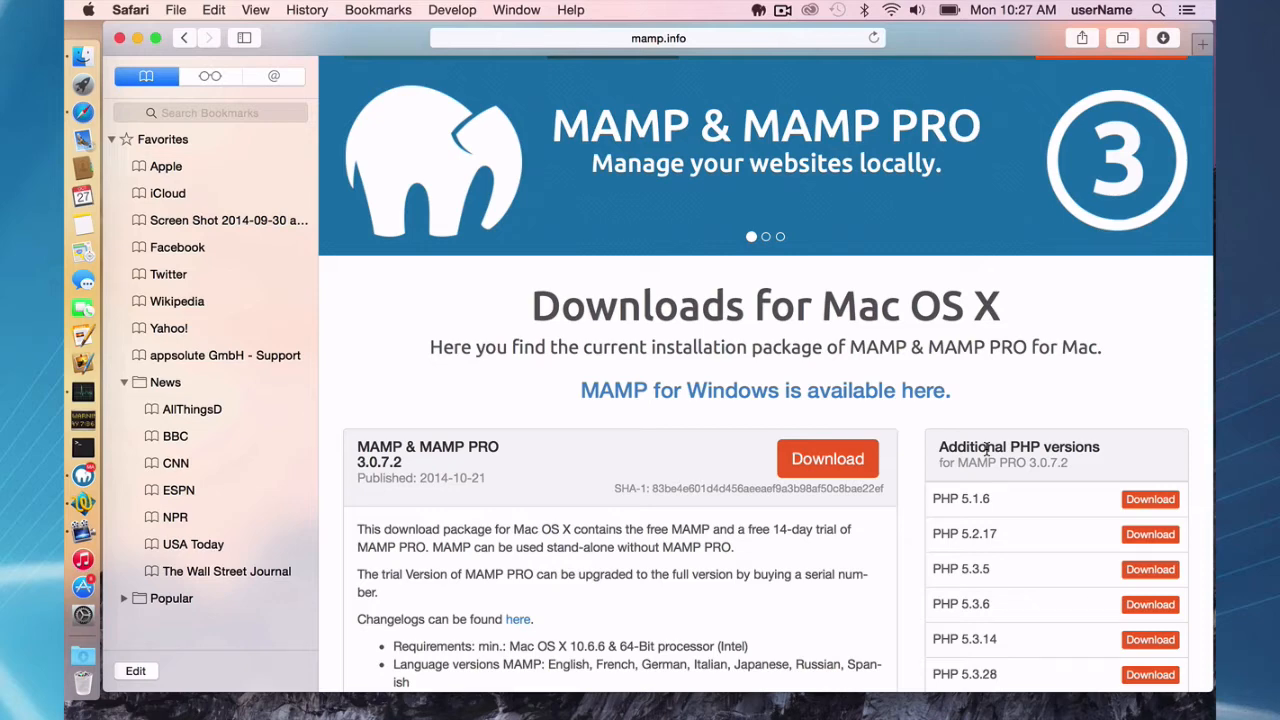
Download the PHP 5.3.5 package from the Additional PHP versions list.
scroll(down, 3)
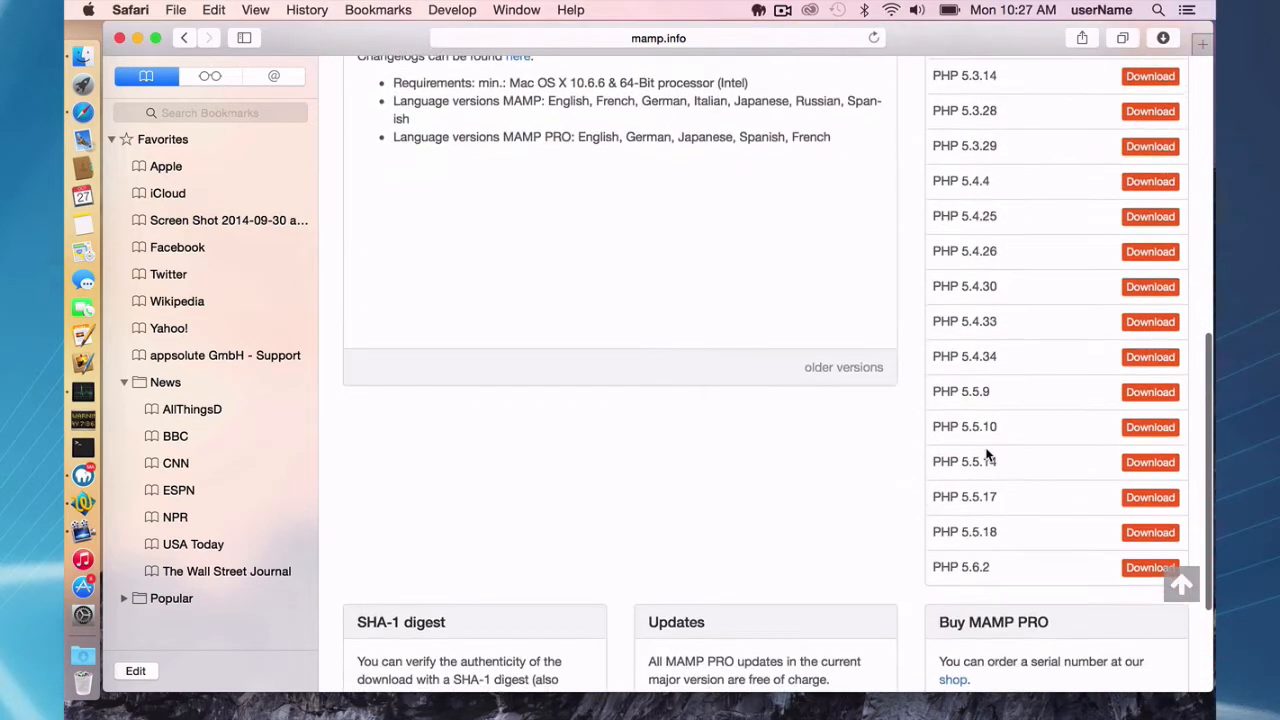
scroll(up, 3)
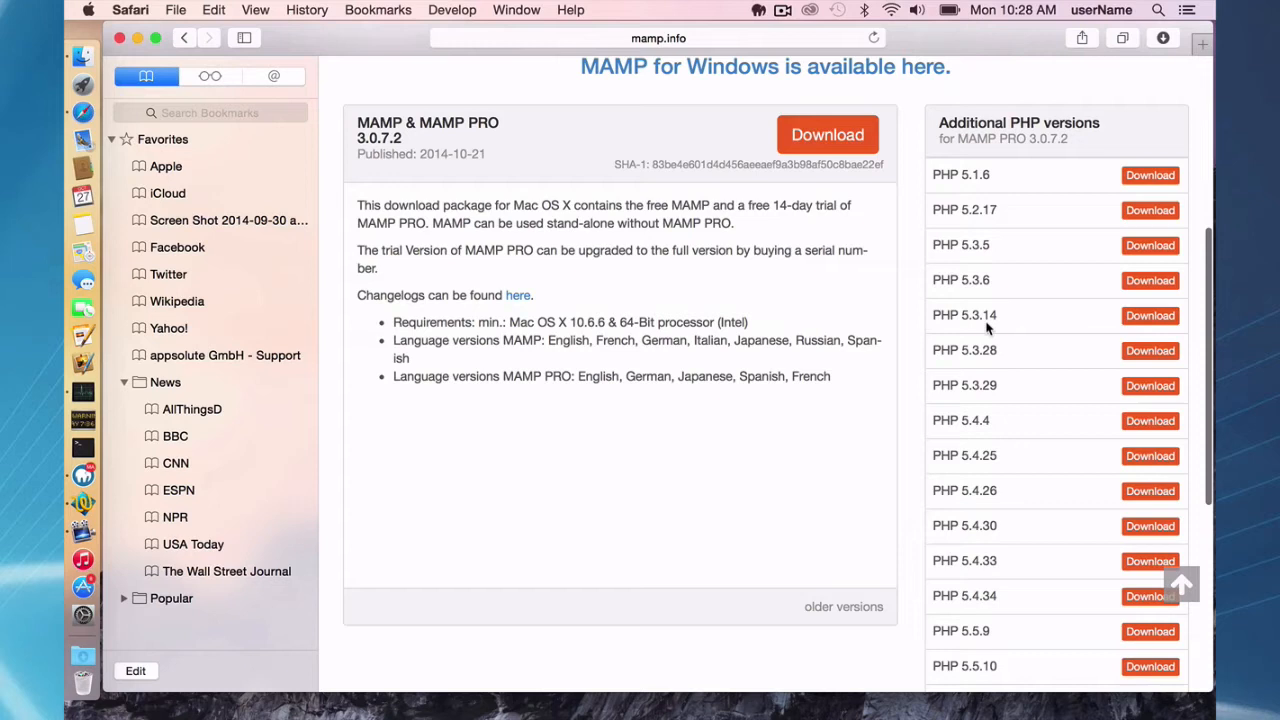
mouse_move(1144, 236)
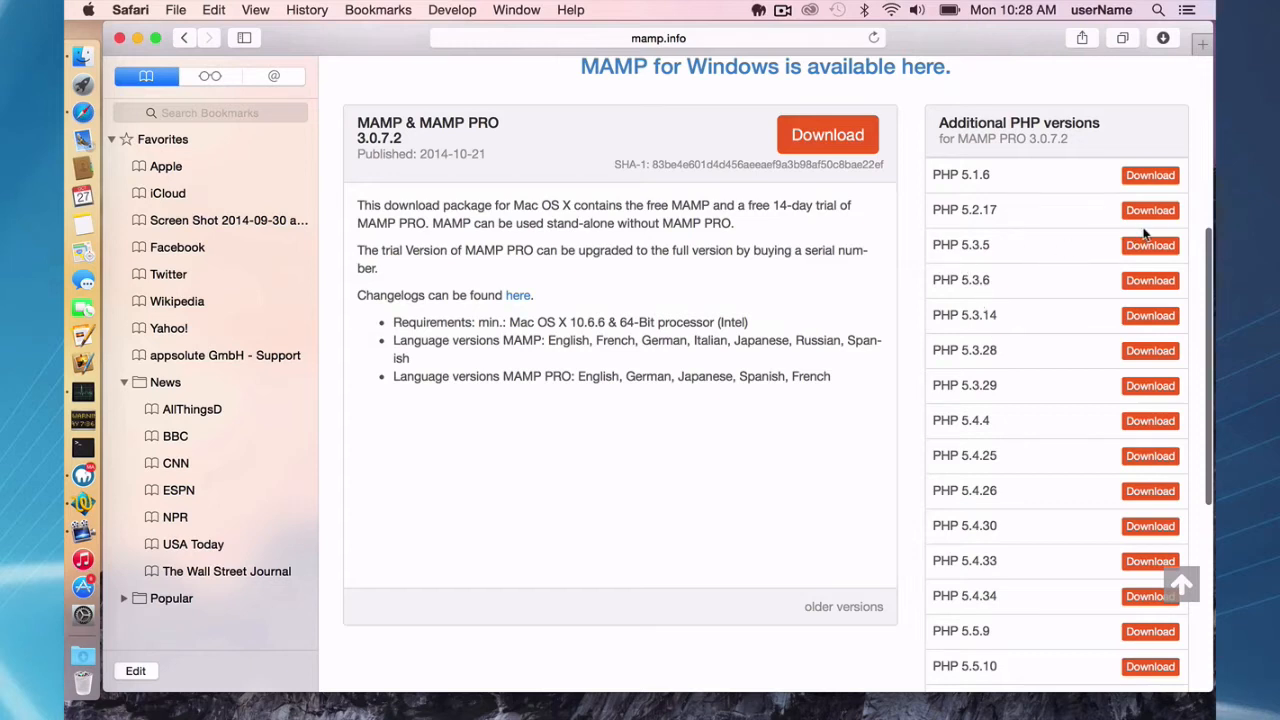
mouse_move(1008, 256)
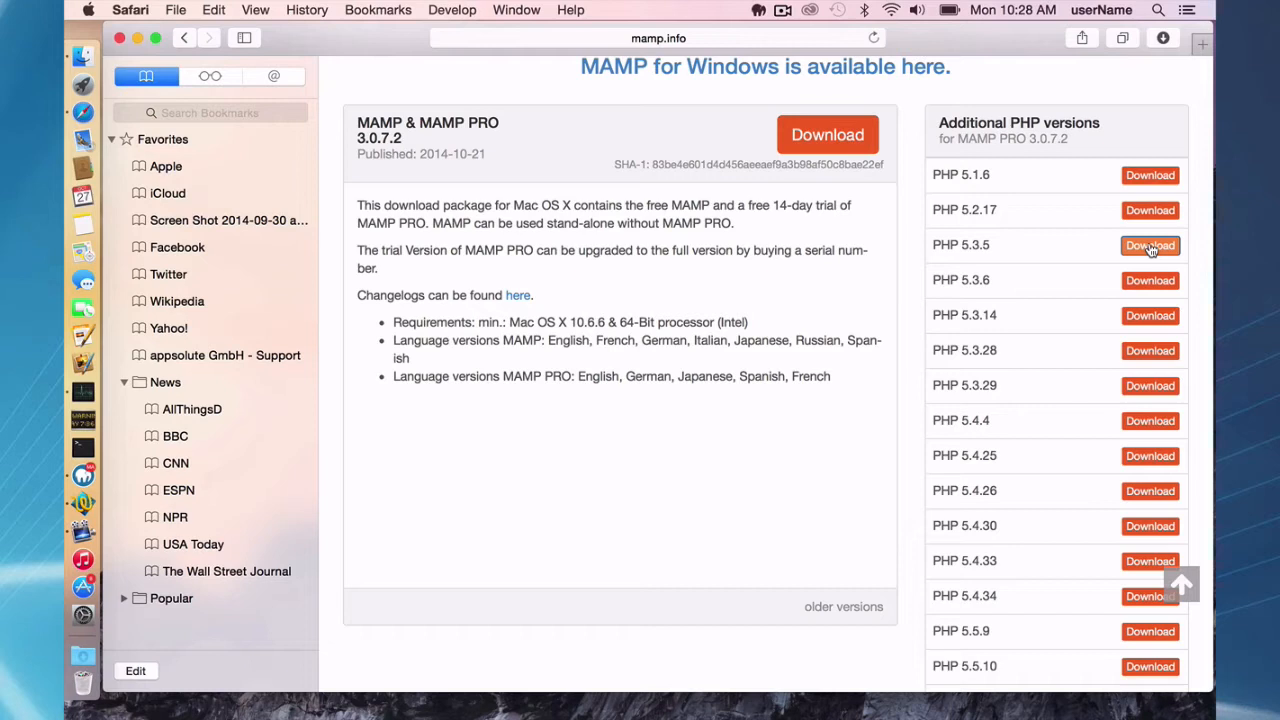
click(1150, 244)
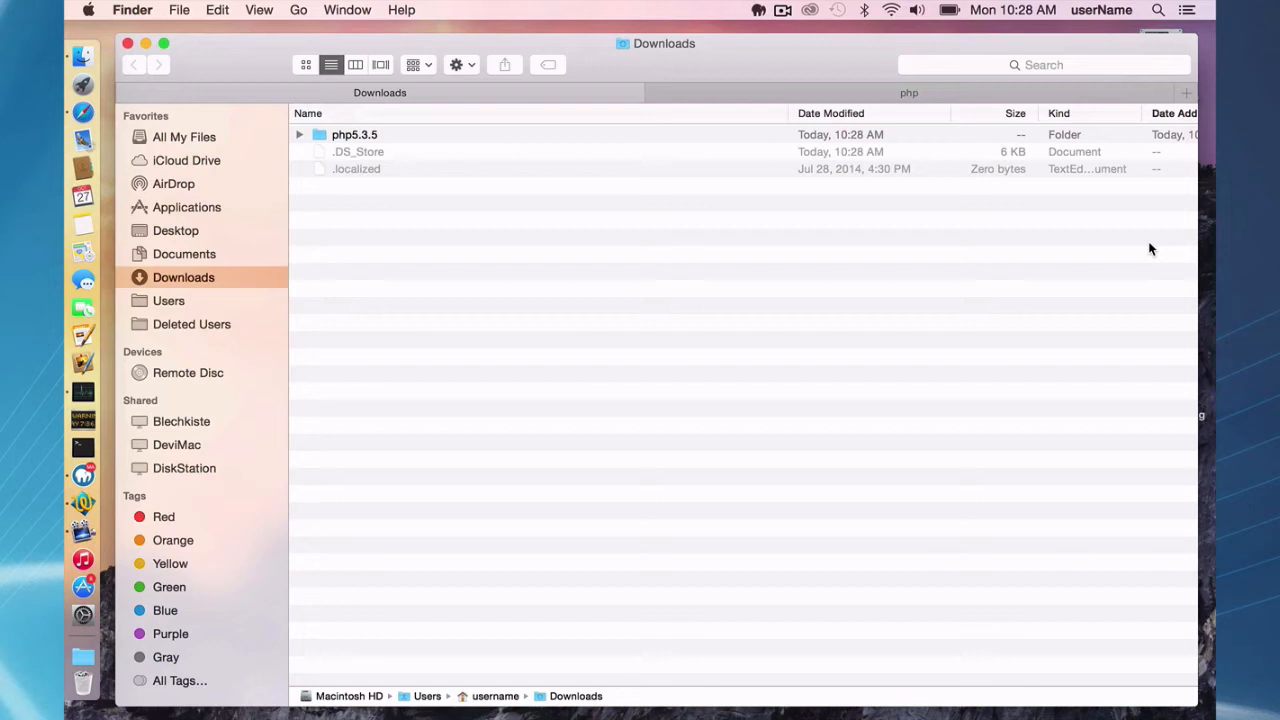
mouse_move(344, 140)
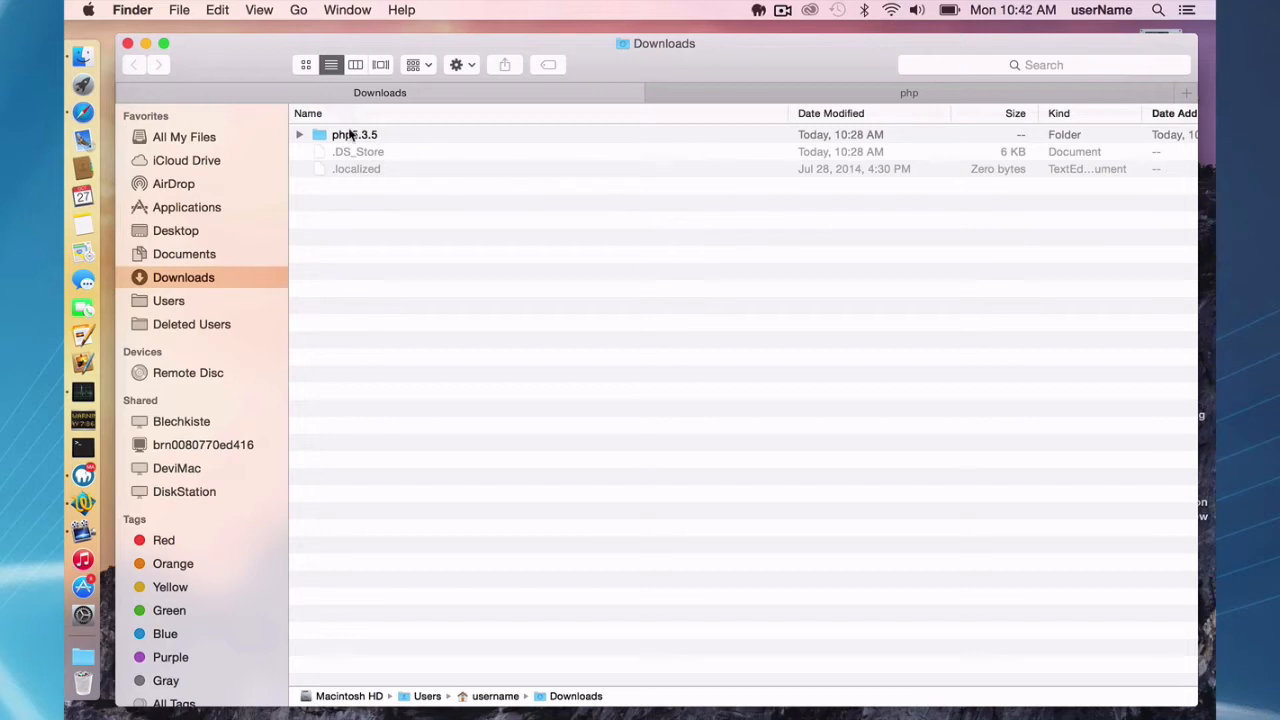
Grab the downloaded php5.3.5 folder in Finder to move it into MAMP's bin/php folder.
click(354, 134)
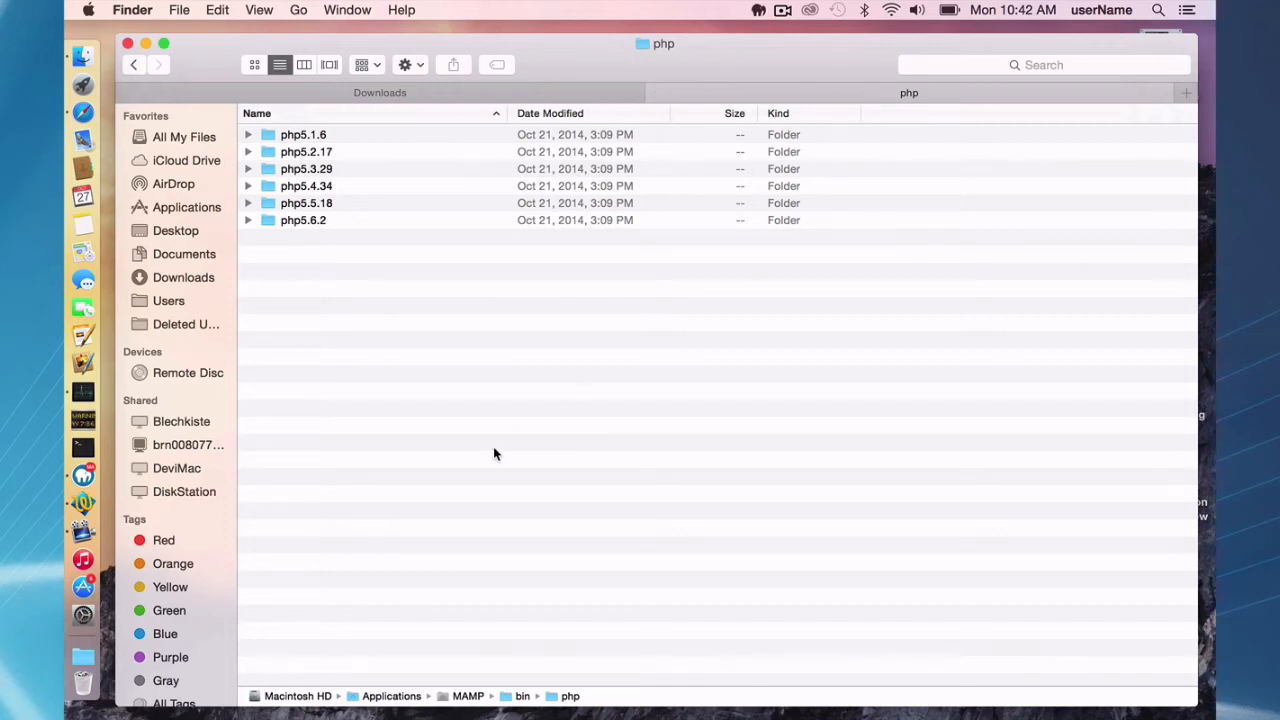
mouse_move(332, 676)
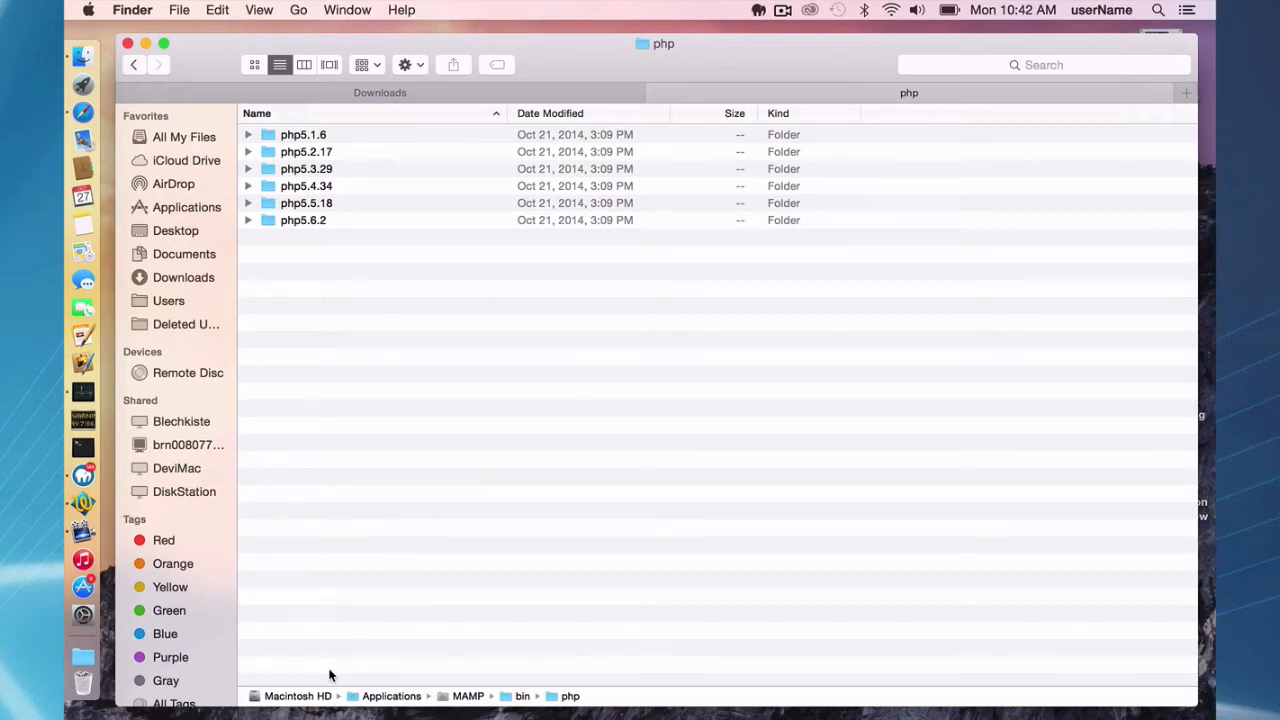
mouse_move(446, 690)
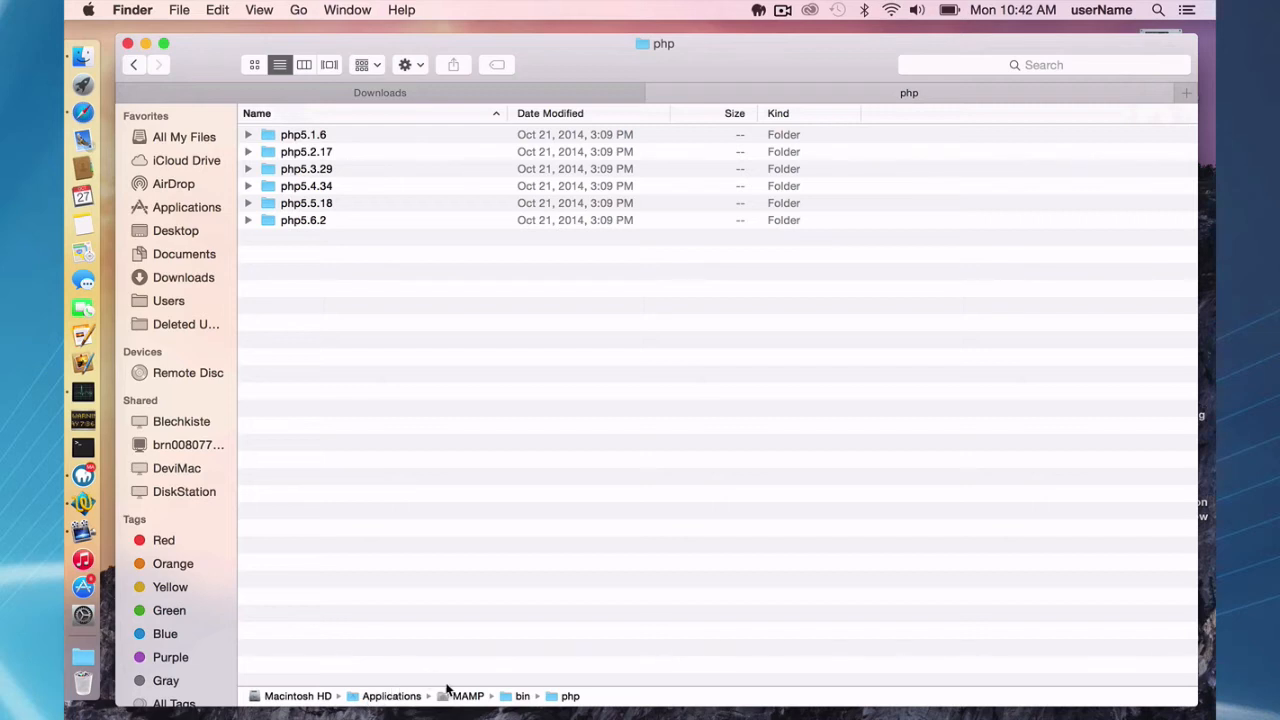
mouse_move(444, 380)
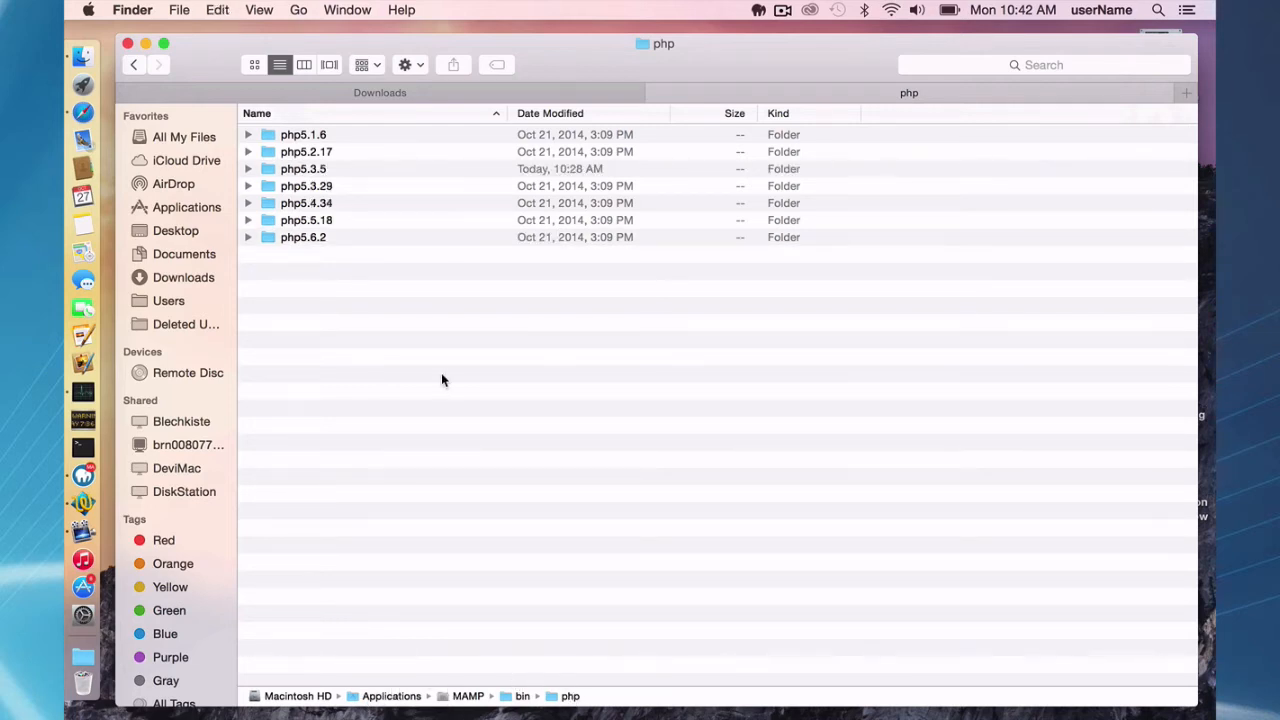
mouse_move(196, 372)
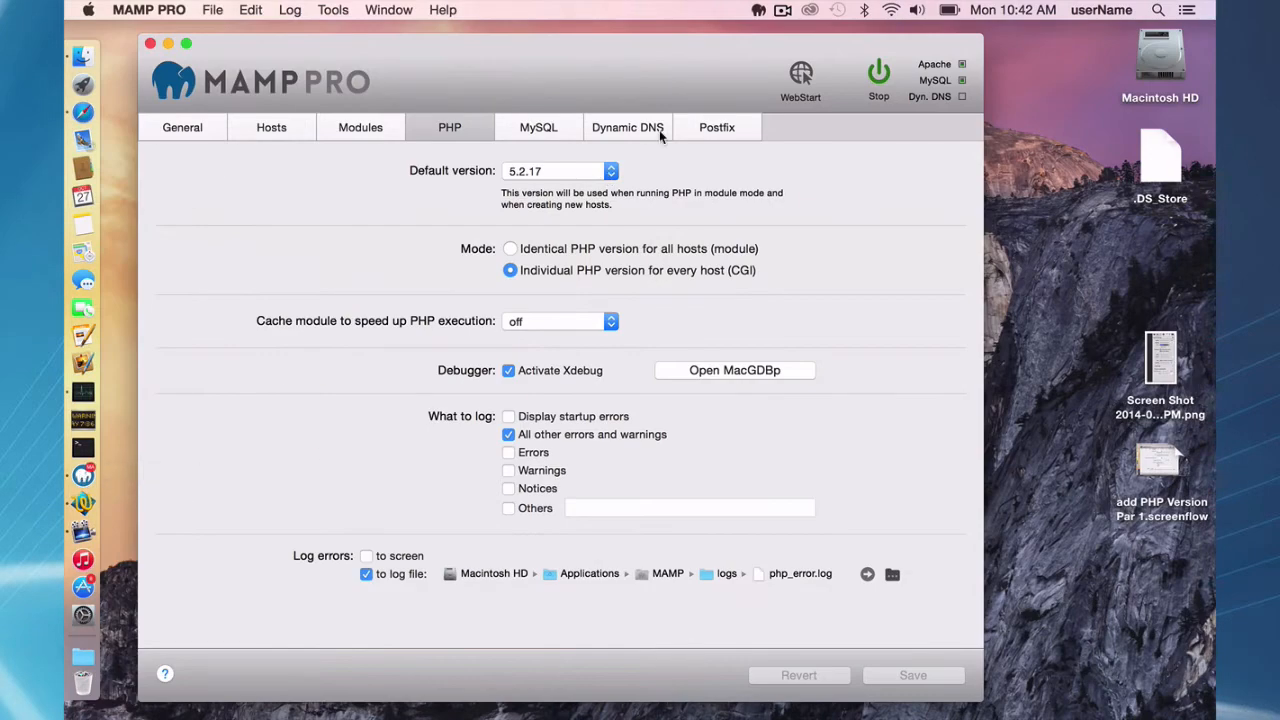
Quit MAMP PRO from the Dock so it can be relaunched with the new PHP version.
click(878, 72)
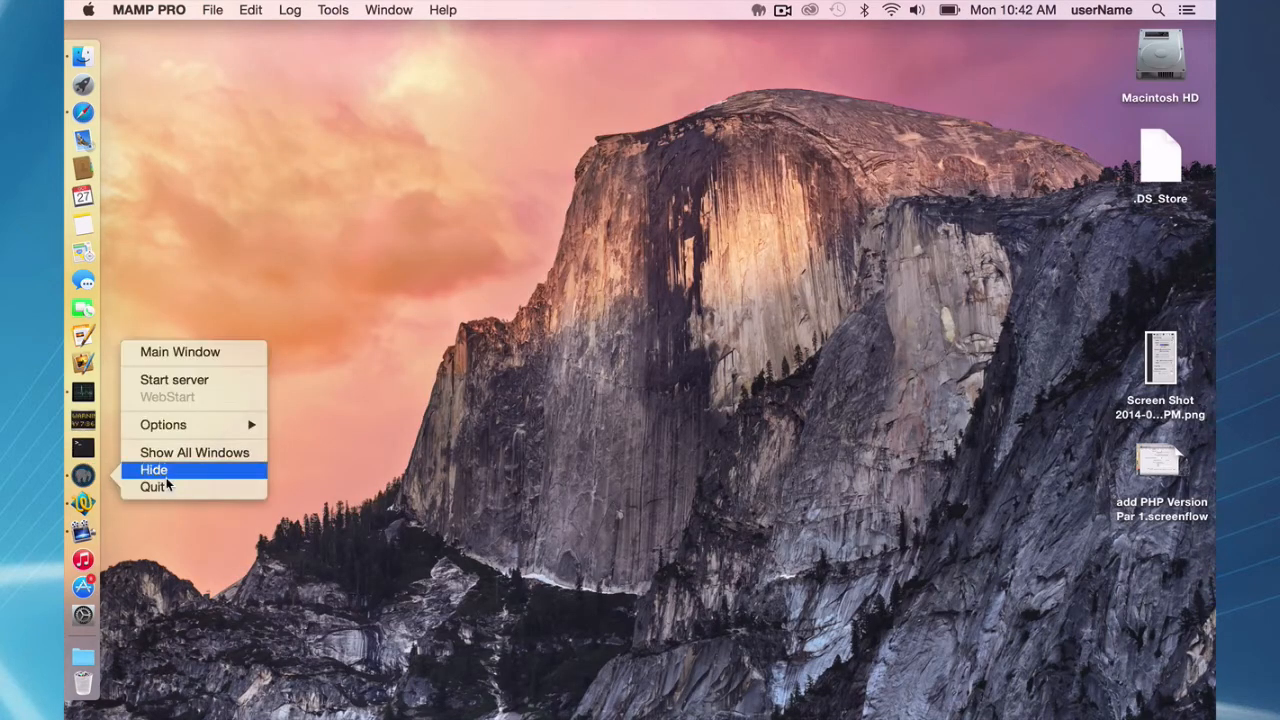
click(152, 468)
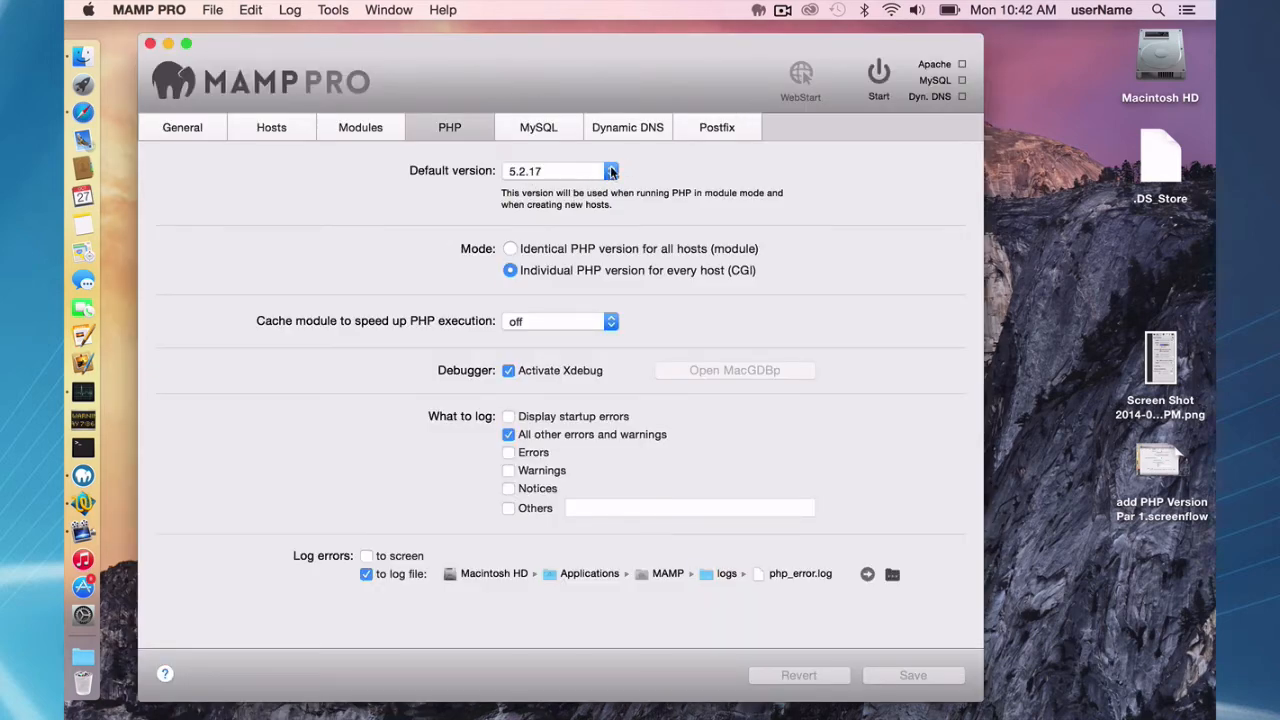
Show the Default version list, now including 5.3.5 with 5.2.17 still selected.
click(610, 170)
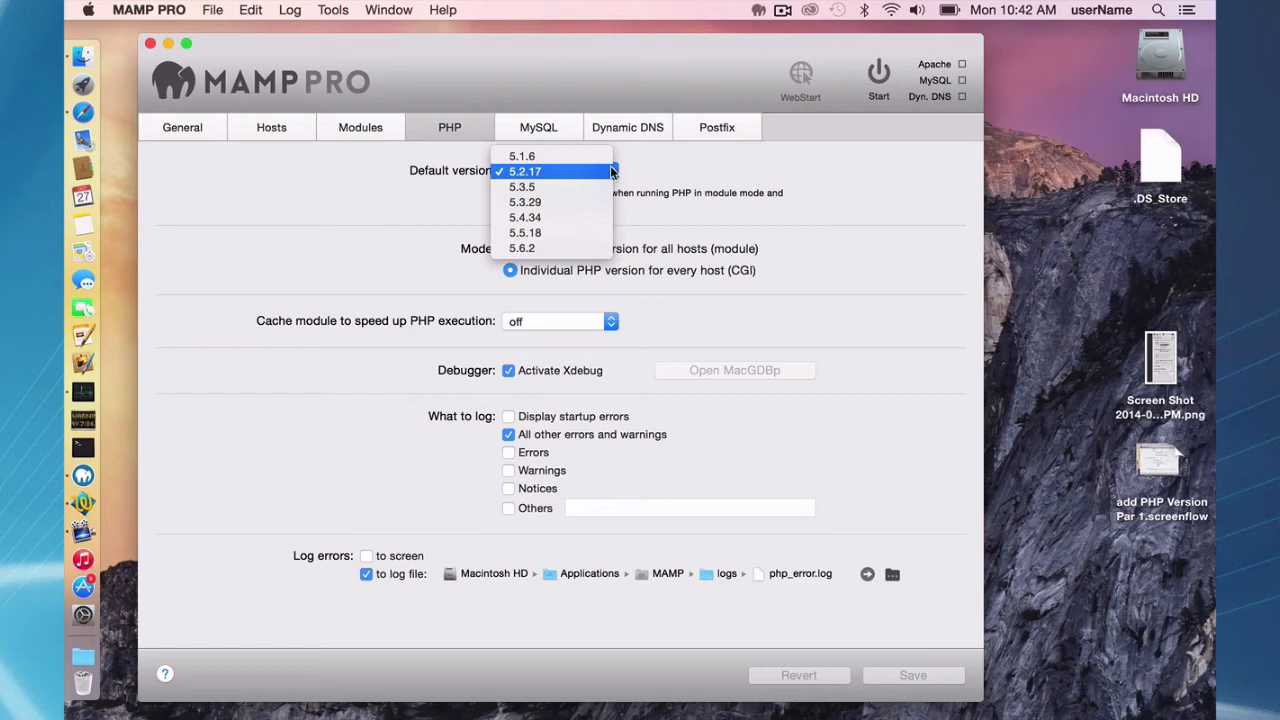
mouse_move(556, 188)
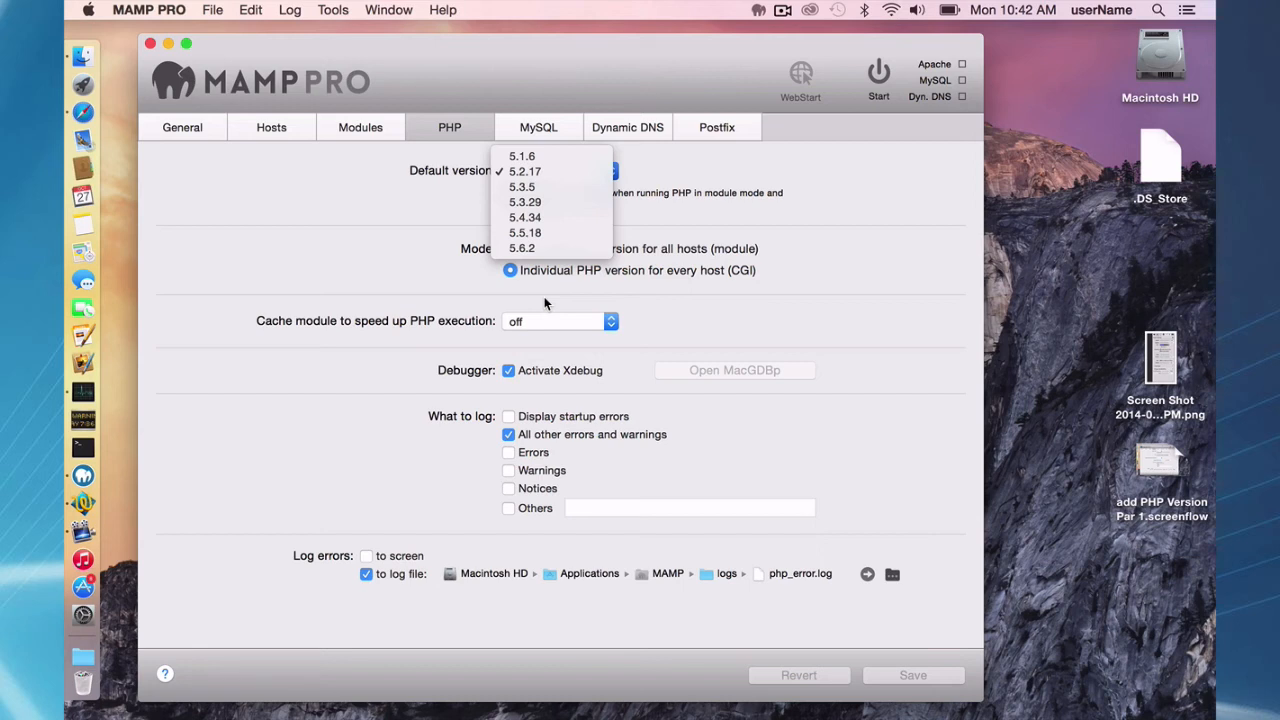
mouse_move(372, 214)
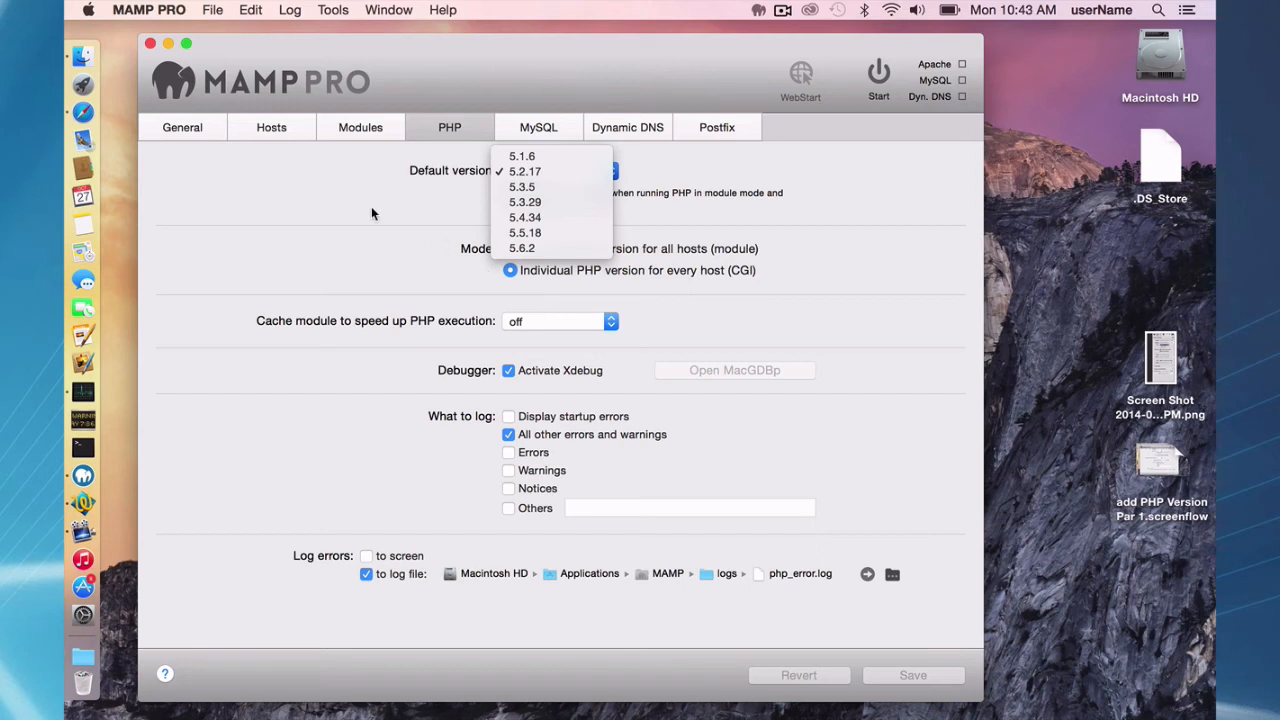